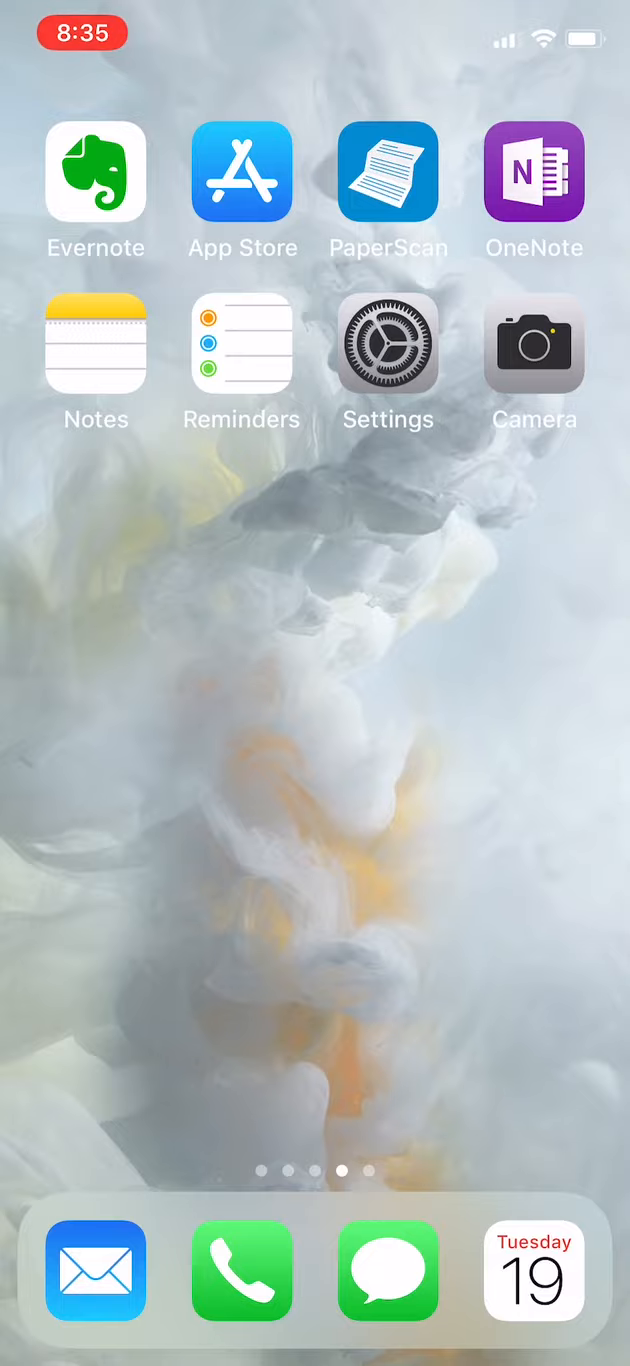
Launch OneNote from the home screen to show the Class Example notebook's five sections.
{"action": "left_click", "coordinate": [534, 173]}
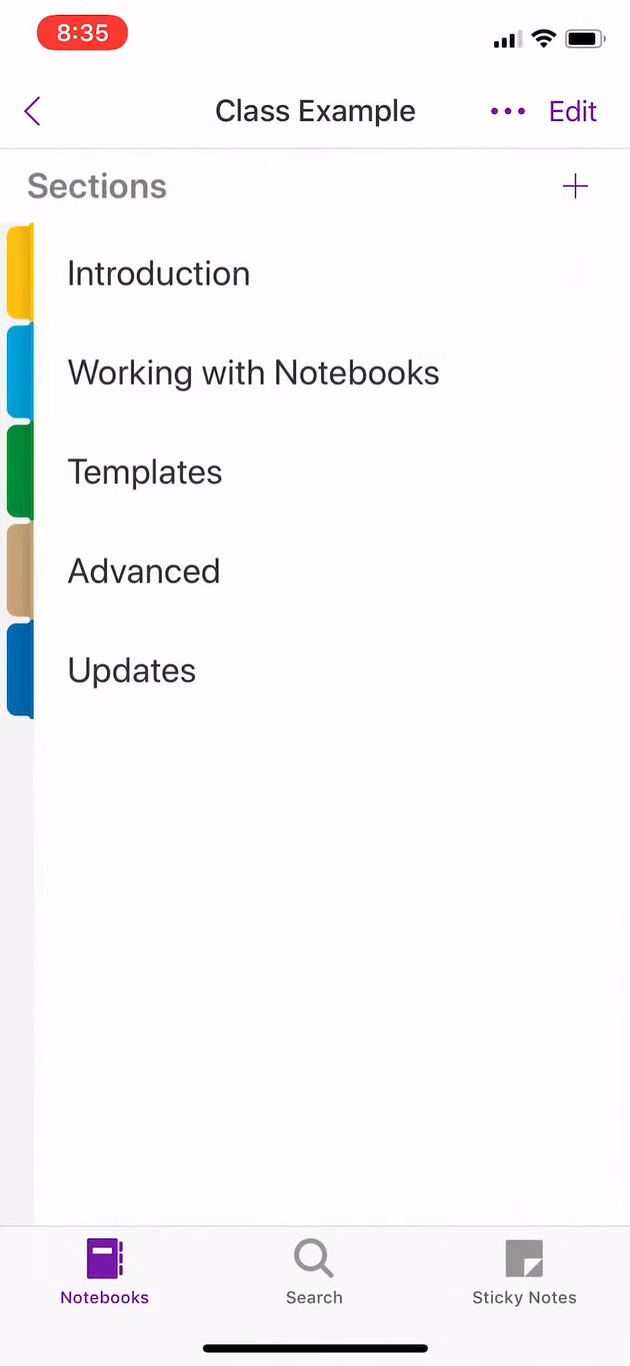
{"action": "left_click", "coordinate": [31, 110]}
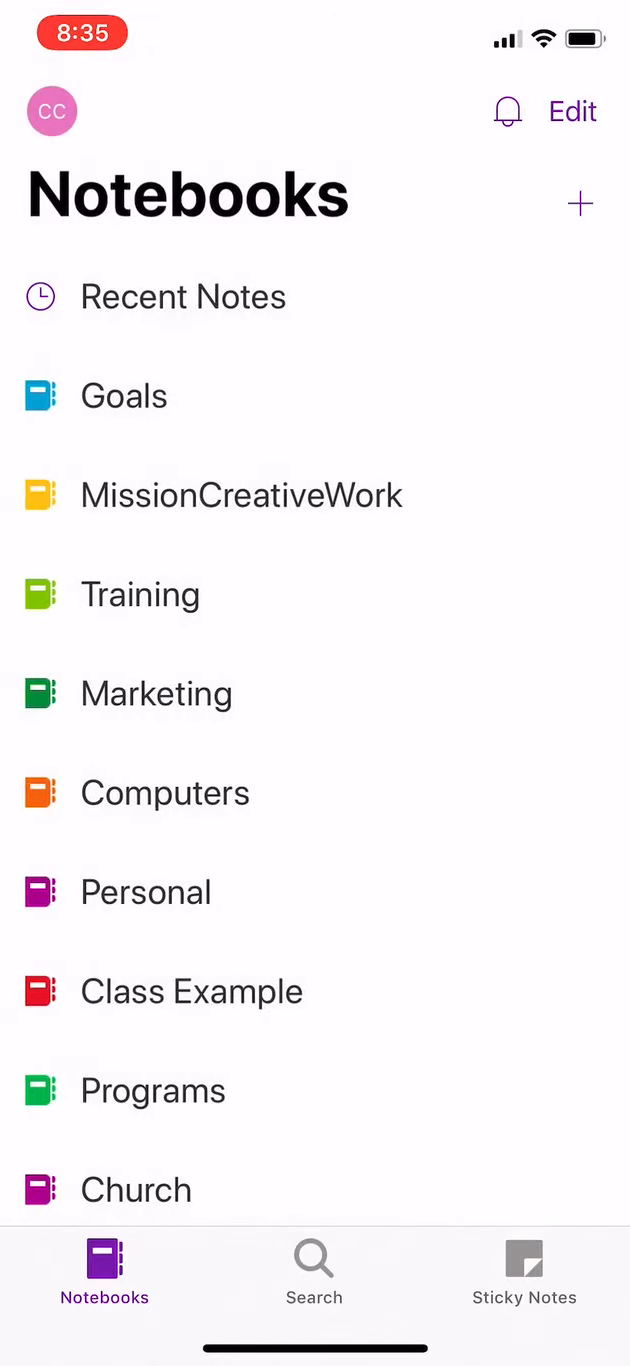
{"action": "scroll", "scroll_direction": "down", "scroll_amount": 3}
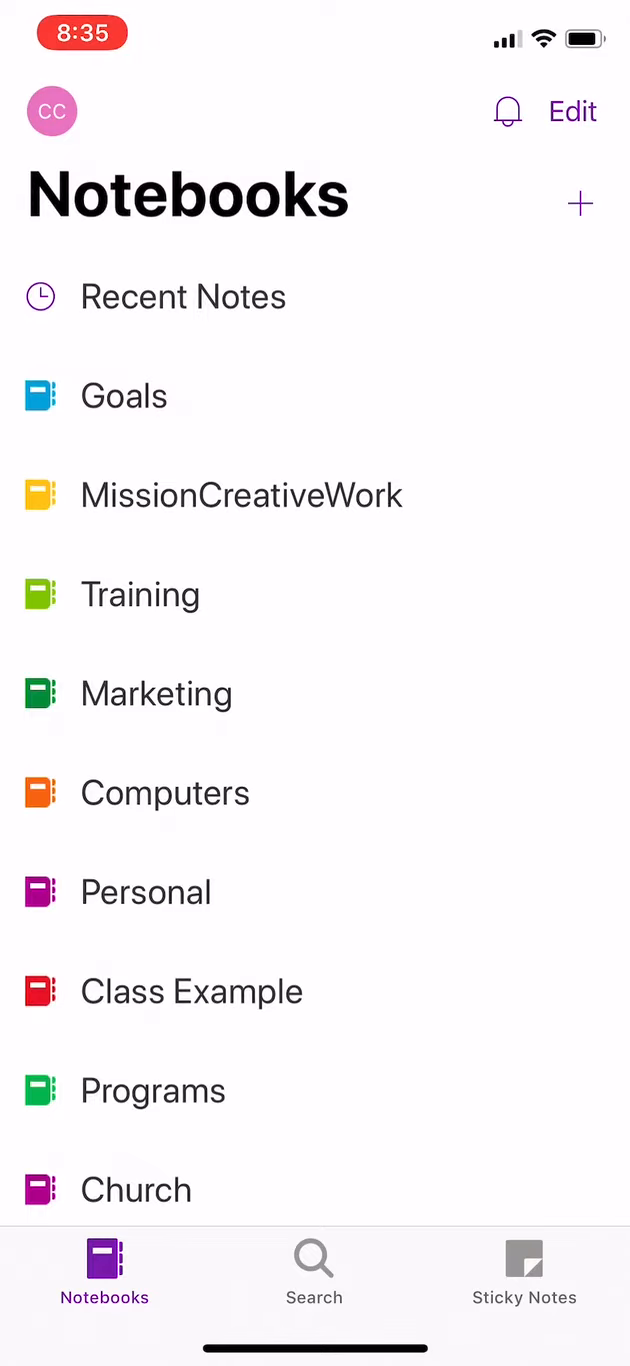
{"action": "left_click", "coordinate": [191, 991]}
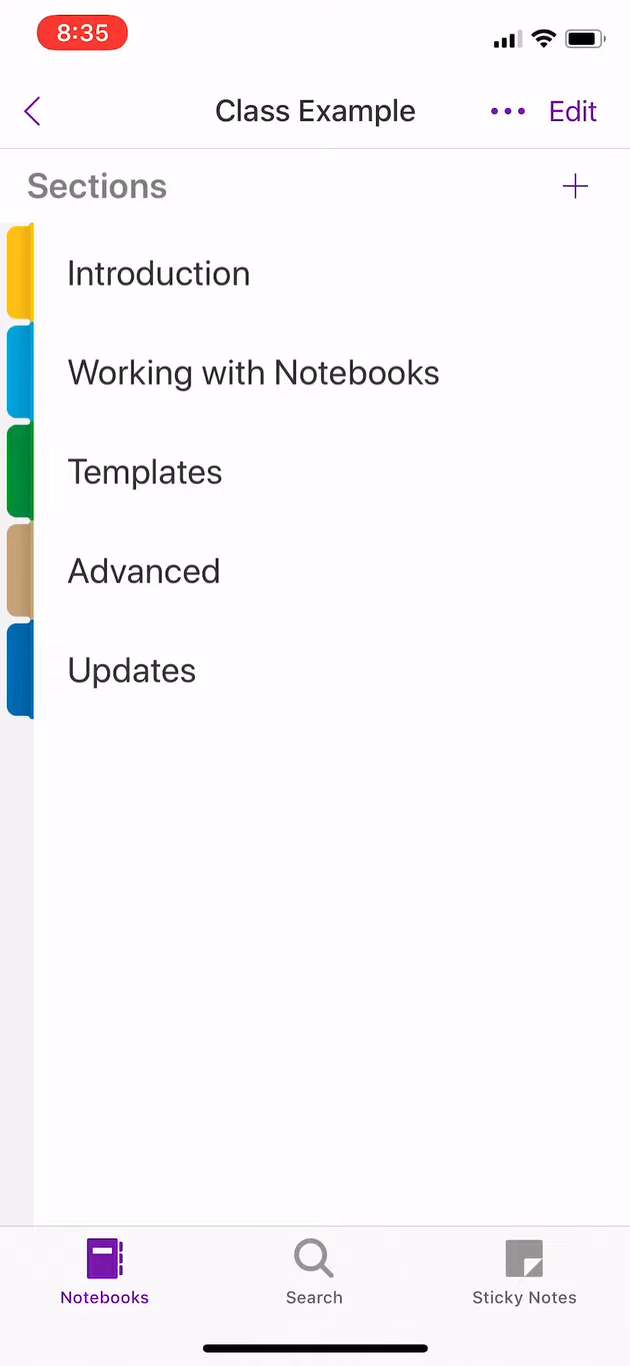
{"action": "left_click", "coordinate": [158, 273]}
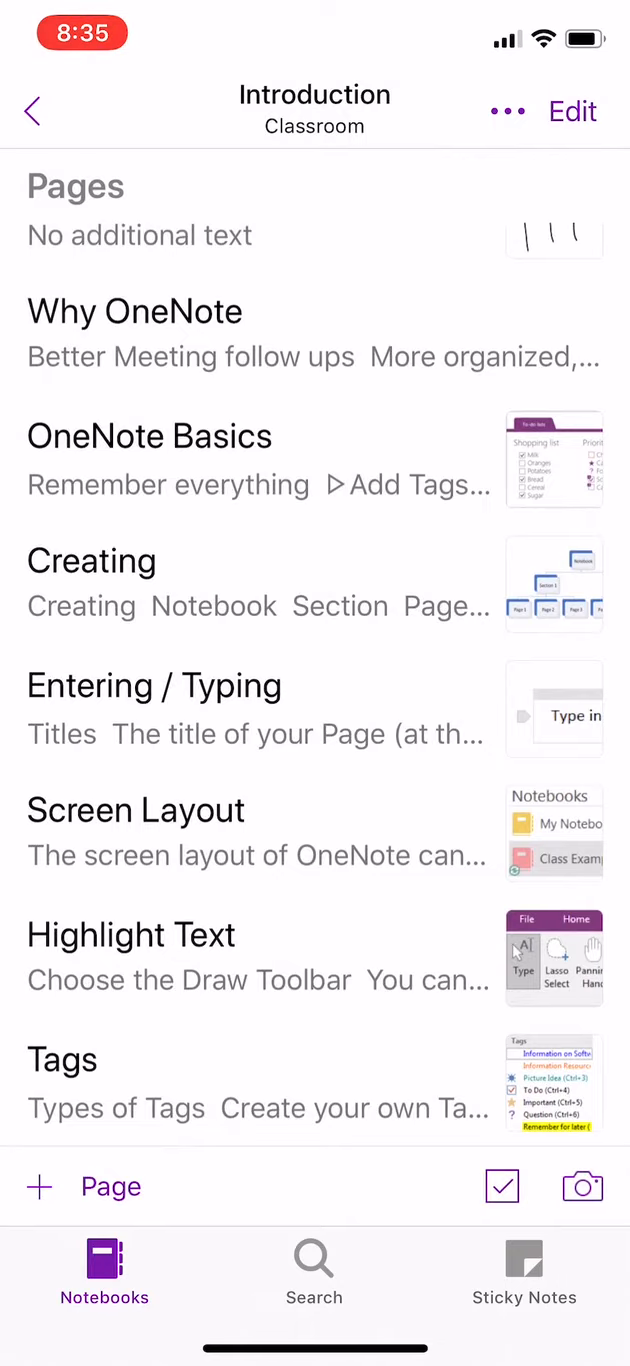
{"action": "left_click", "coordinate": [30, 110]}
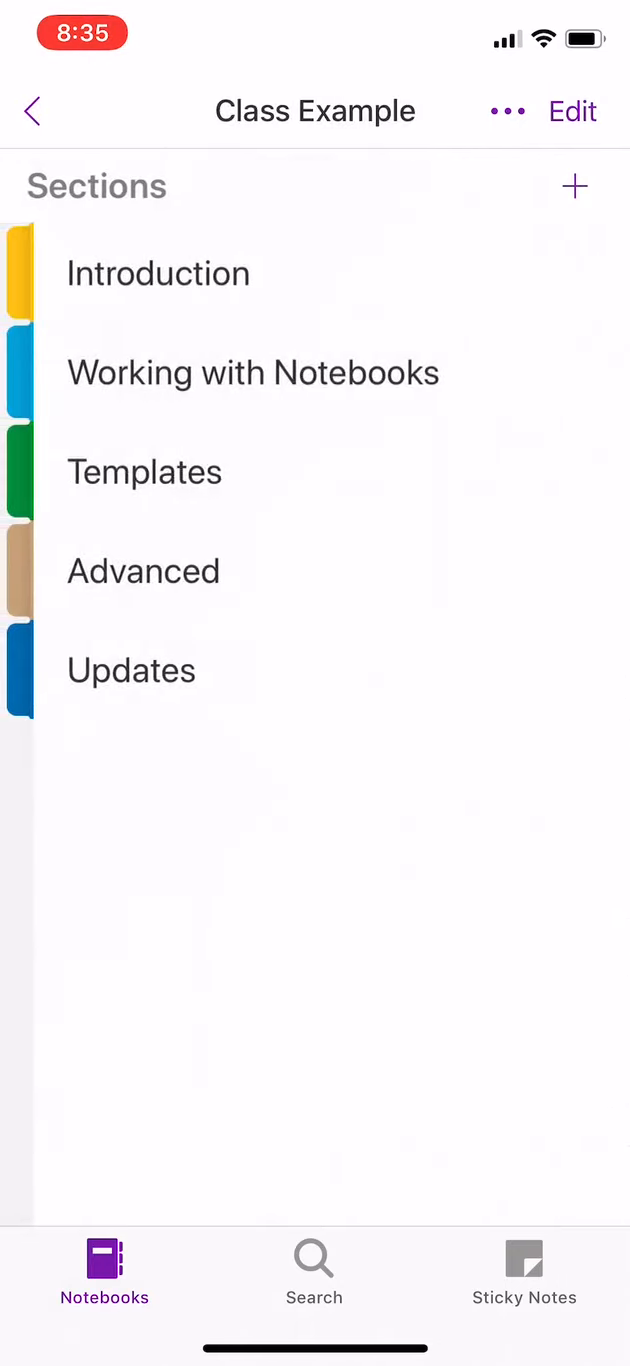
{"action": "left_click", "coordinate": [143, 571]}
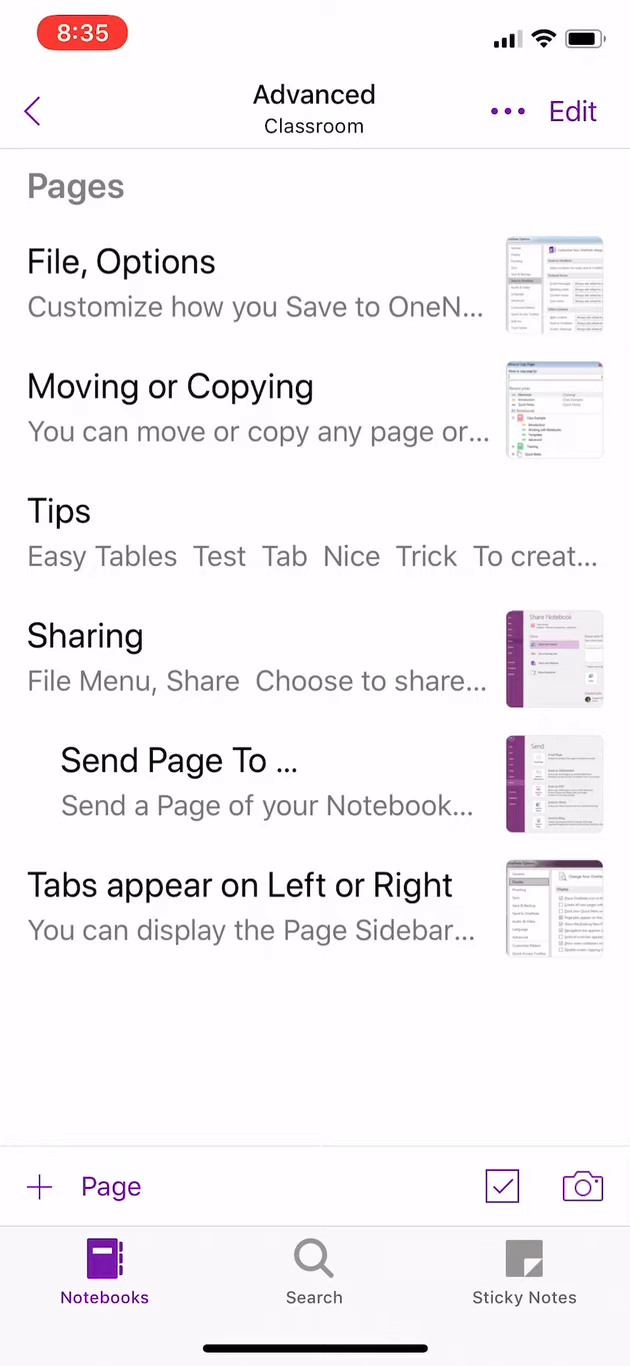
{"action": "left_click", "coordinate": [30, 110]}
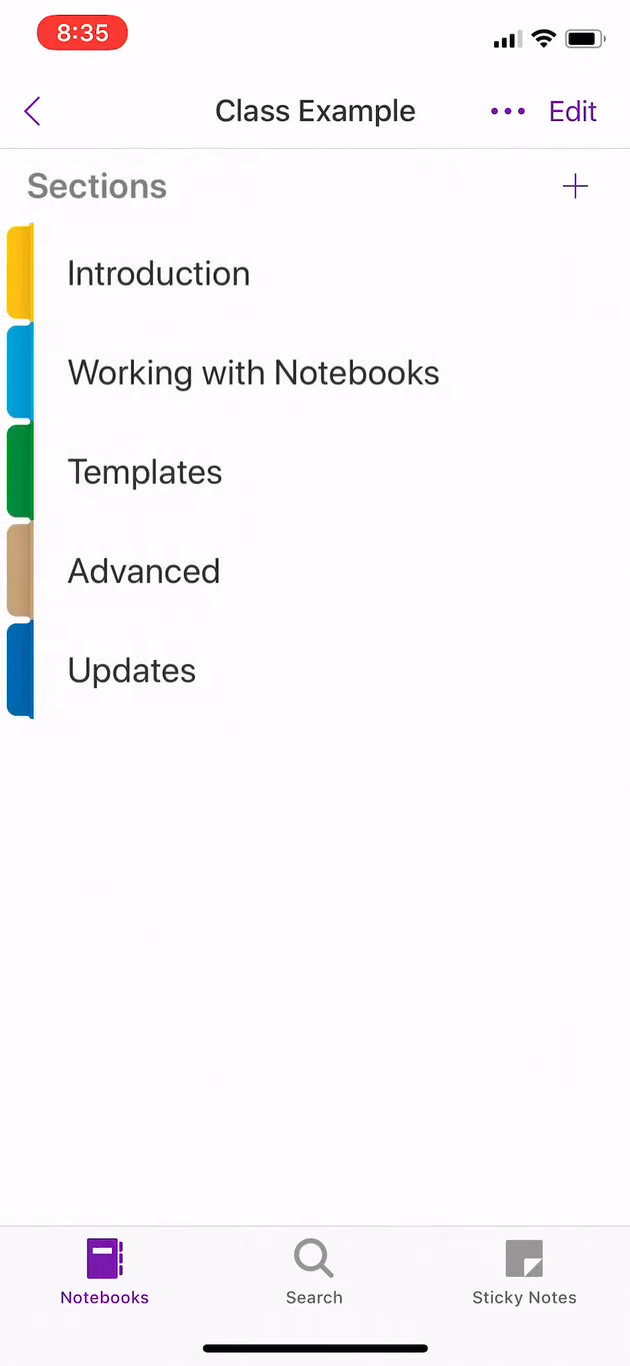
Open the Introduction section and view the Agenda and Hand writing pages.
{"action": "left_click", "coordinate": [158, 272]}
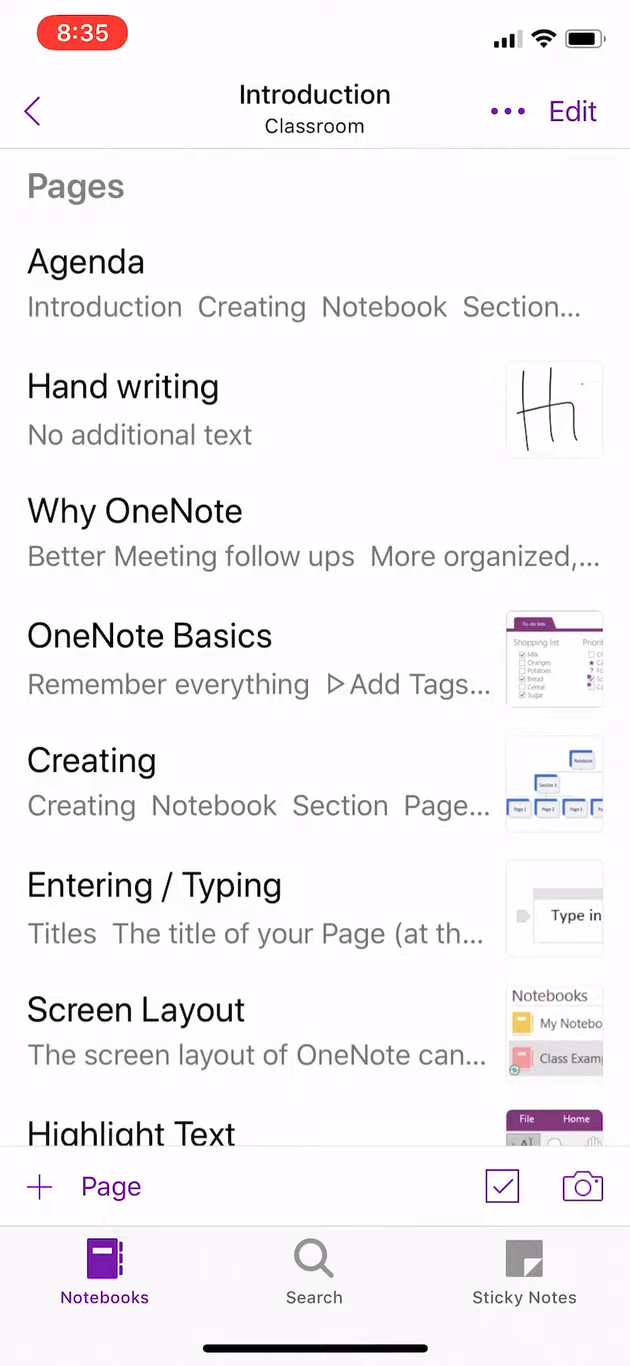
{"action": "left_click", "coordinate": [85, 261]}
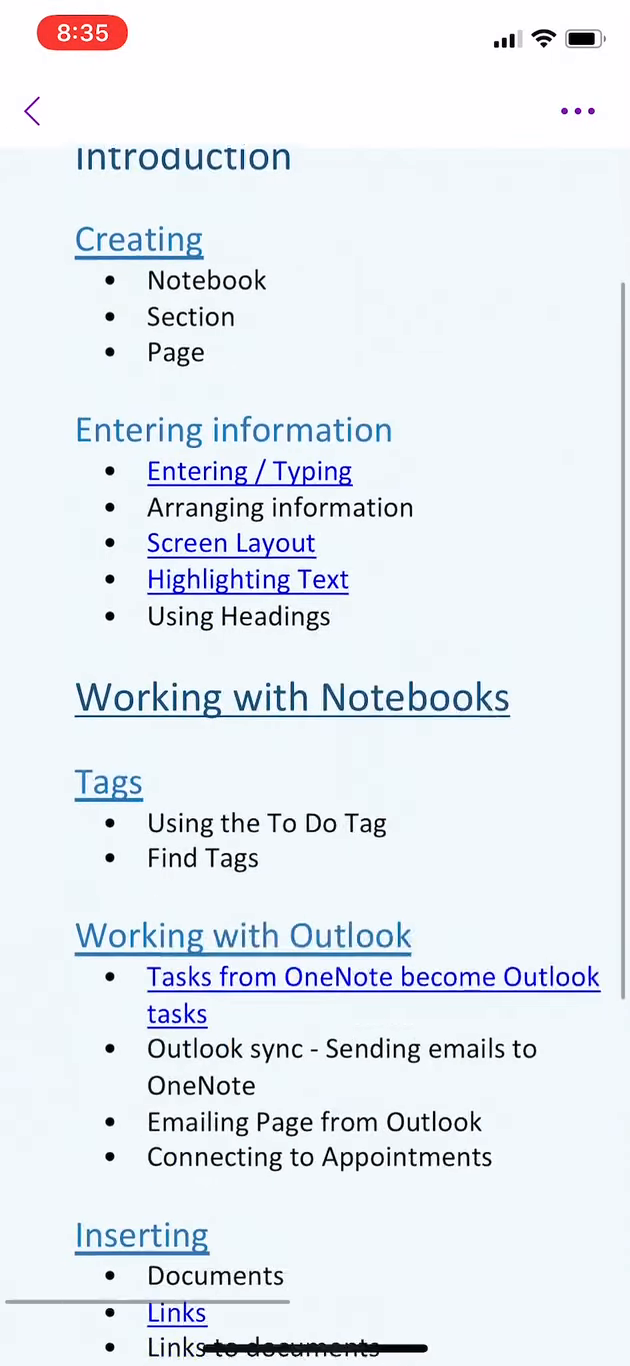
{"action": "scroll", "scroll_direction": "down", "scroll_amount": 3}
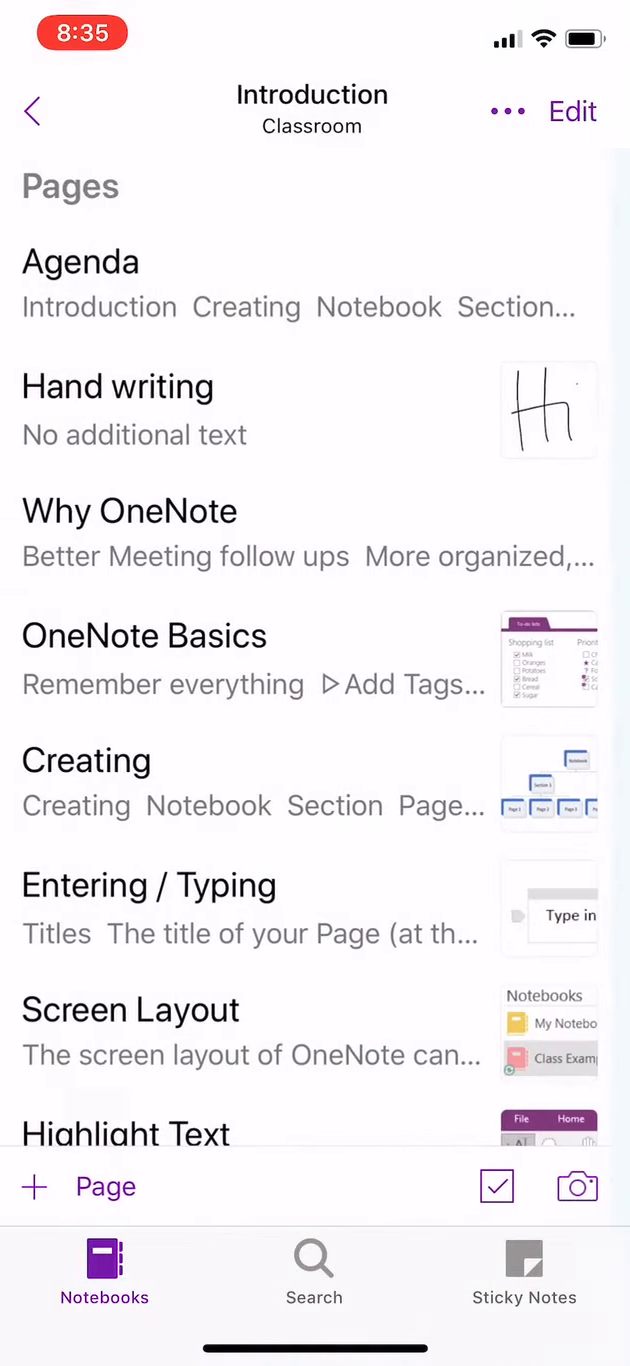
{"action": "left_click", "coordinate": [117, 386]}
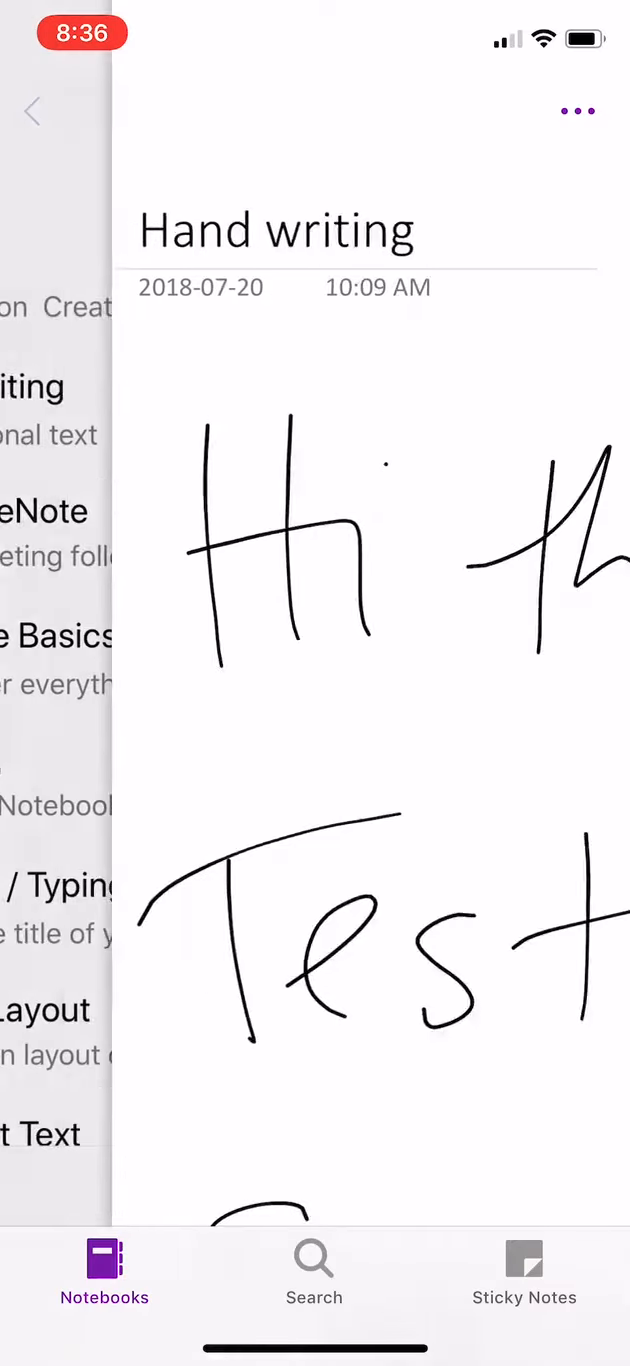
{"action": "left_click", "coordinate": [31, 110]}
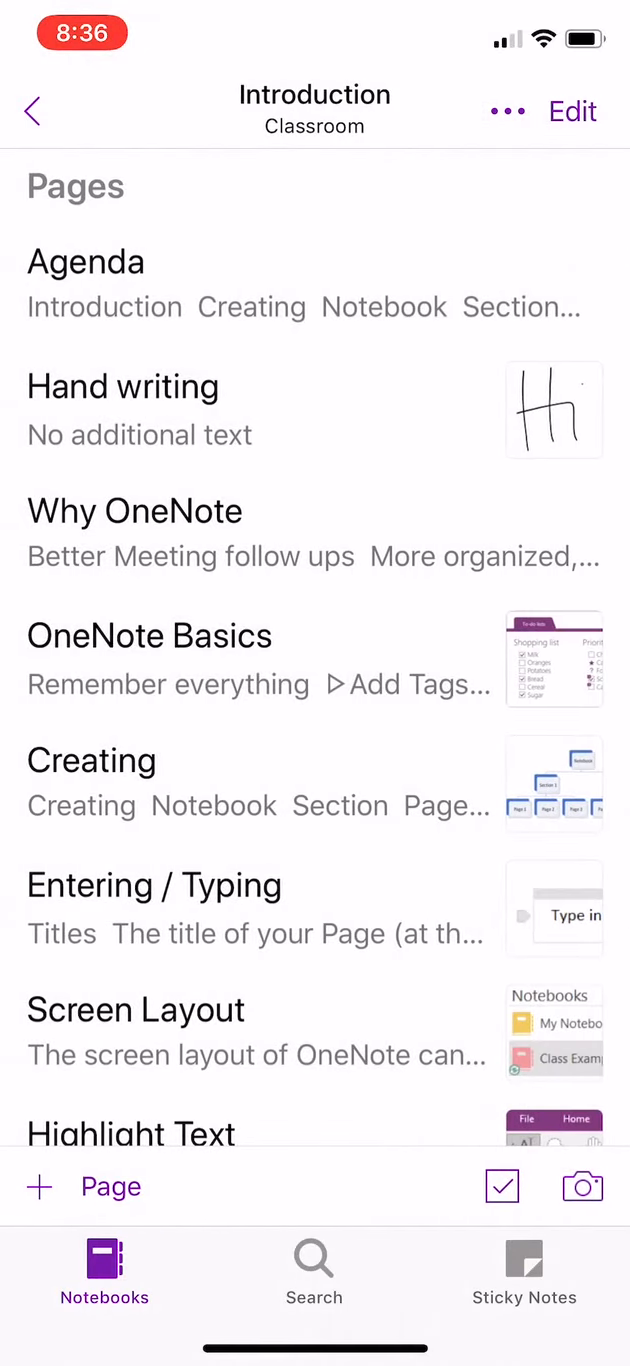
View the OneNote Basics and Creating pages, returning to the Introduction page list.
{"action": "left_click", "coordinate": [150, 635]}
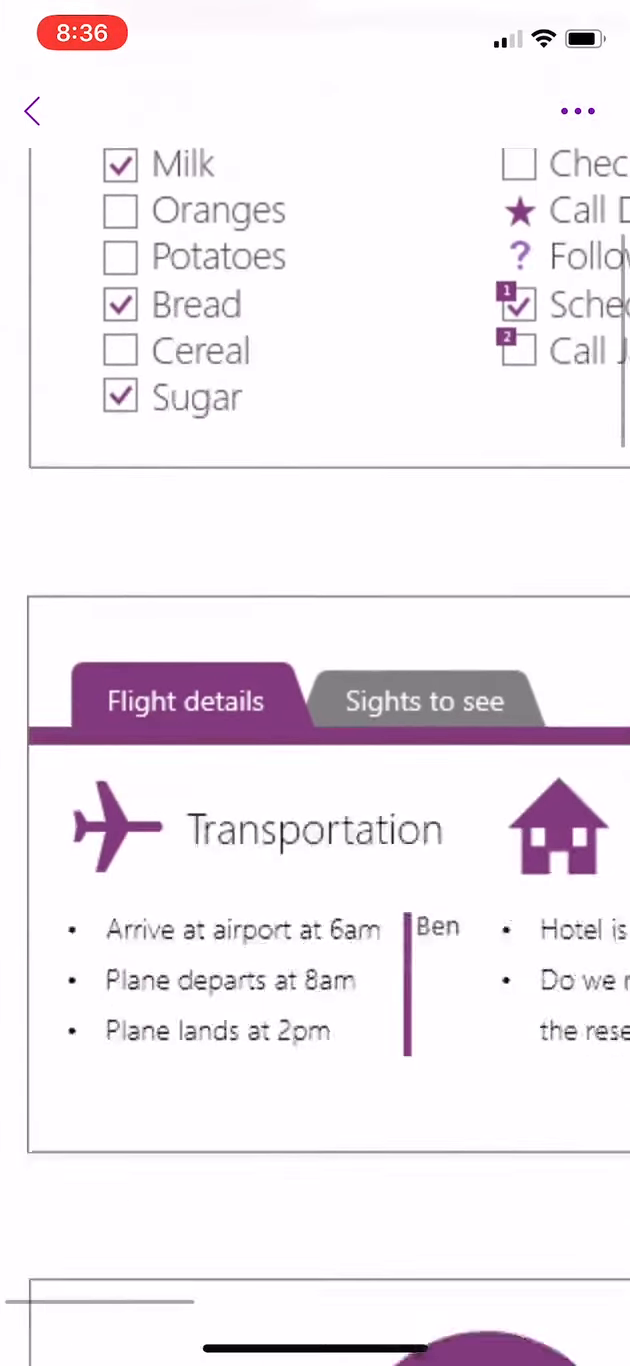
{"action": "scroll", "scroll_direction": "down", "scroll_amount": 3}
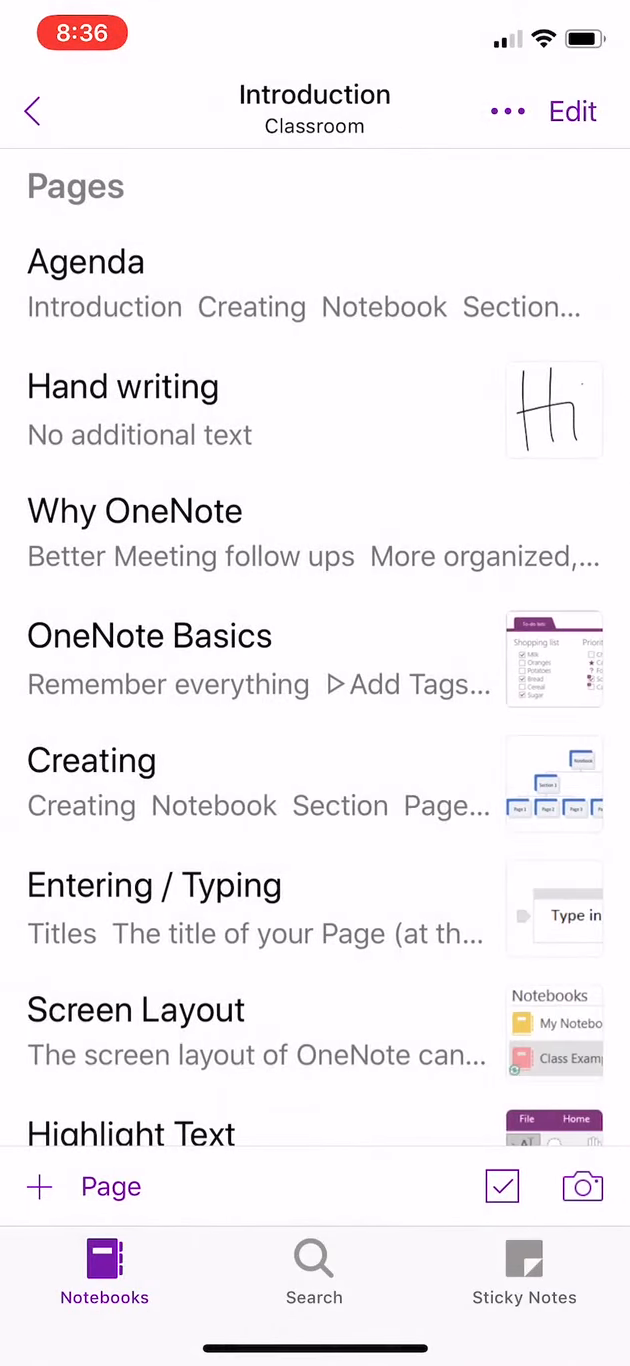
{"action": "left_click", "coordinate": [91, 760]}
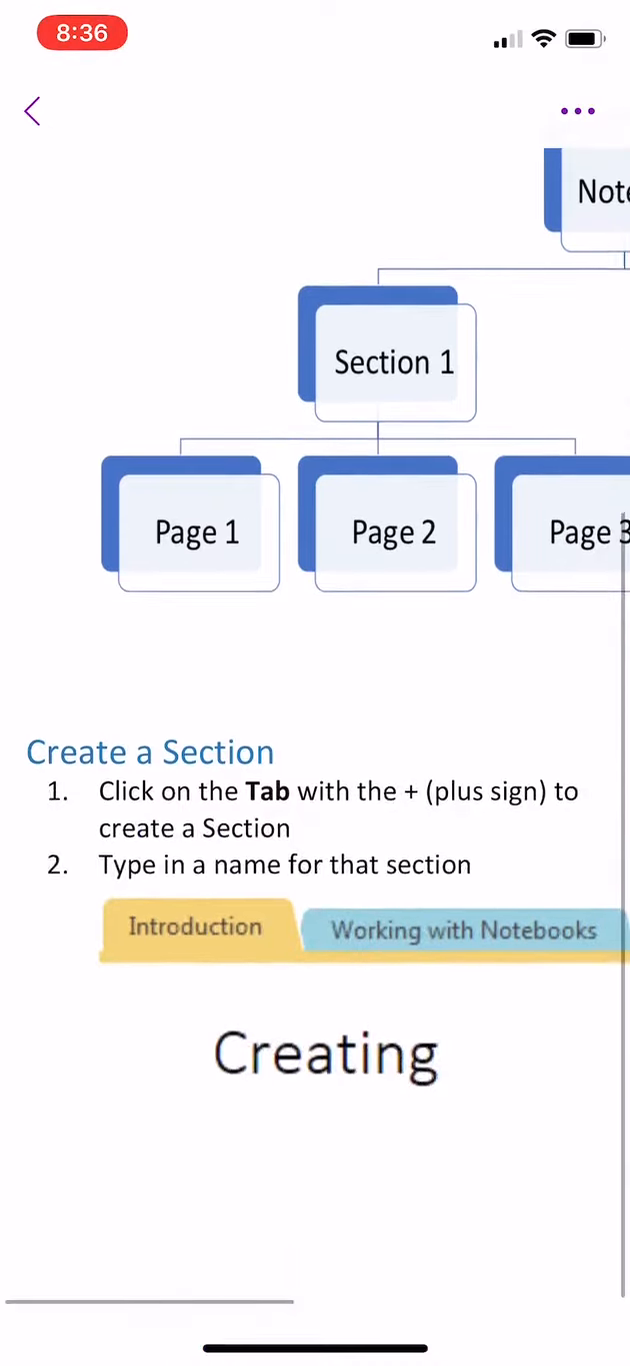
{"action": "scroll", "scroll_direction": "down", "scroll_amount": 3}
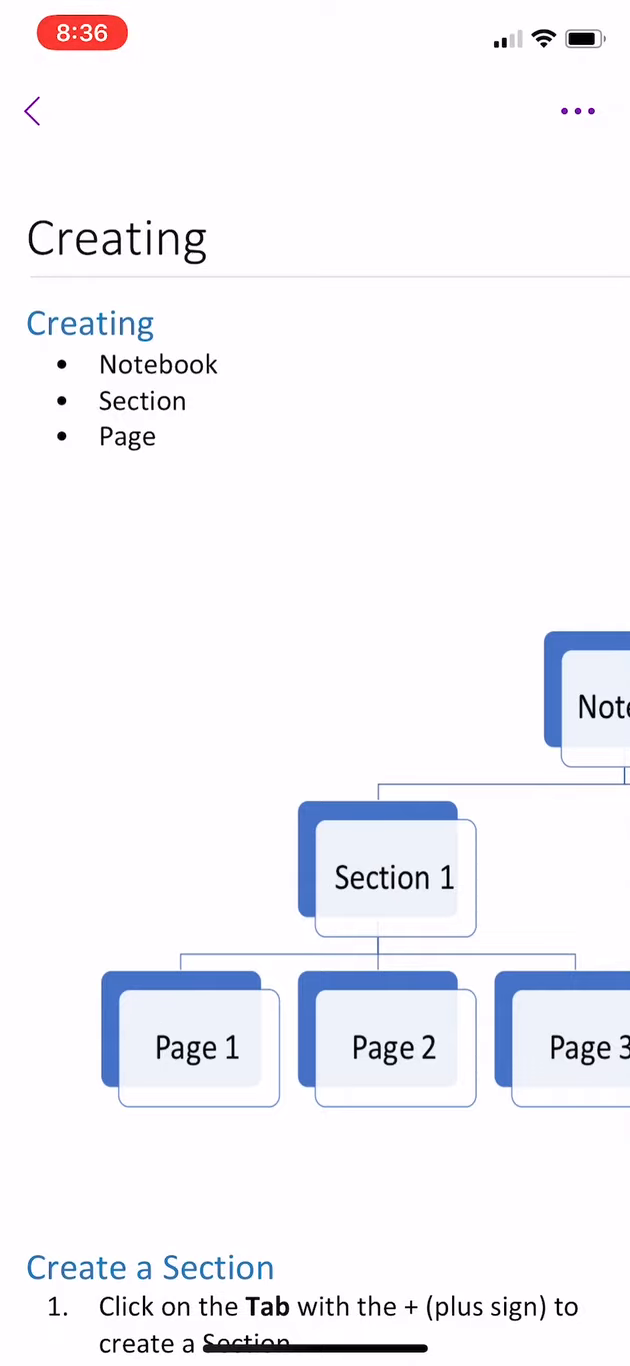
{"action": "left_click", "coordinate": [32, 112]}
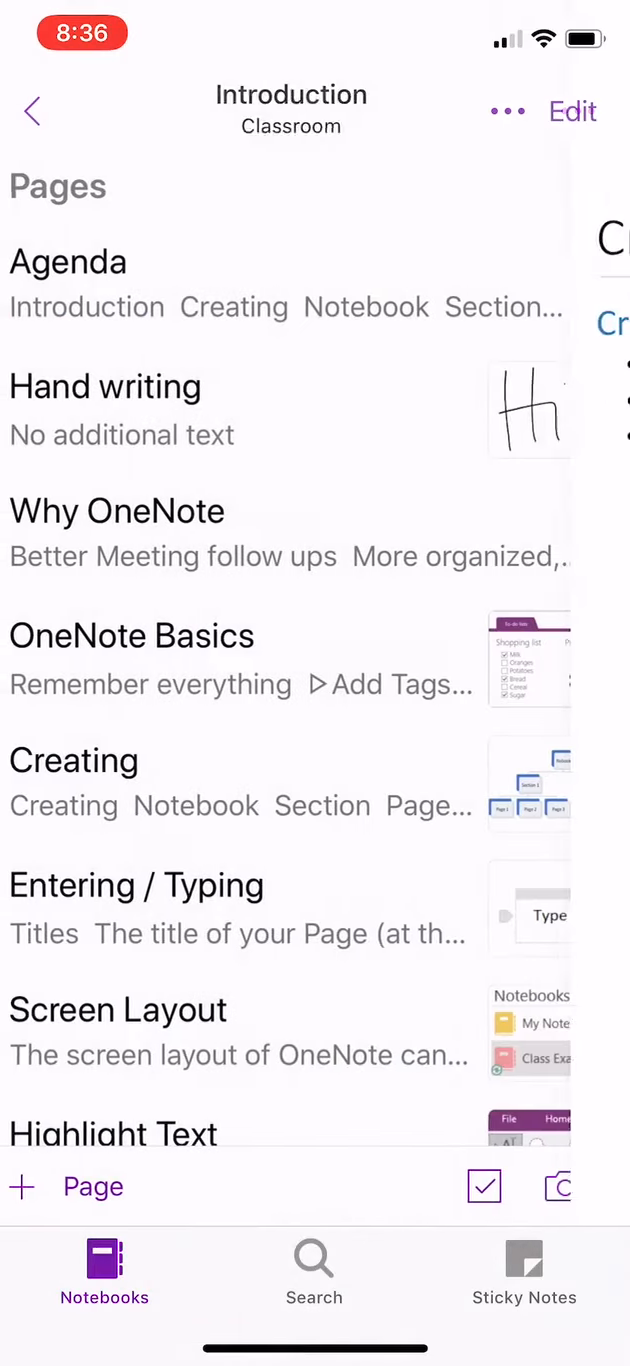
Read through the Tags page, back out to Class Example sections, and exit to the home screen.
{"action": "scroll", "scroll_direction": "down", "scroll_amount": 3}
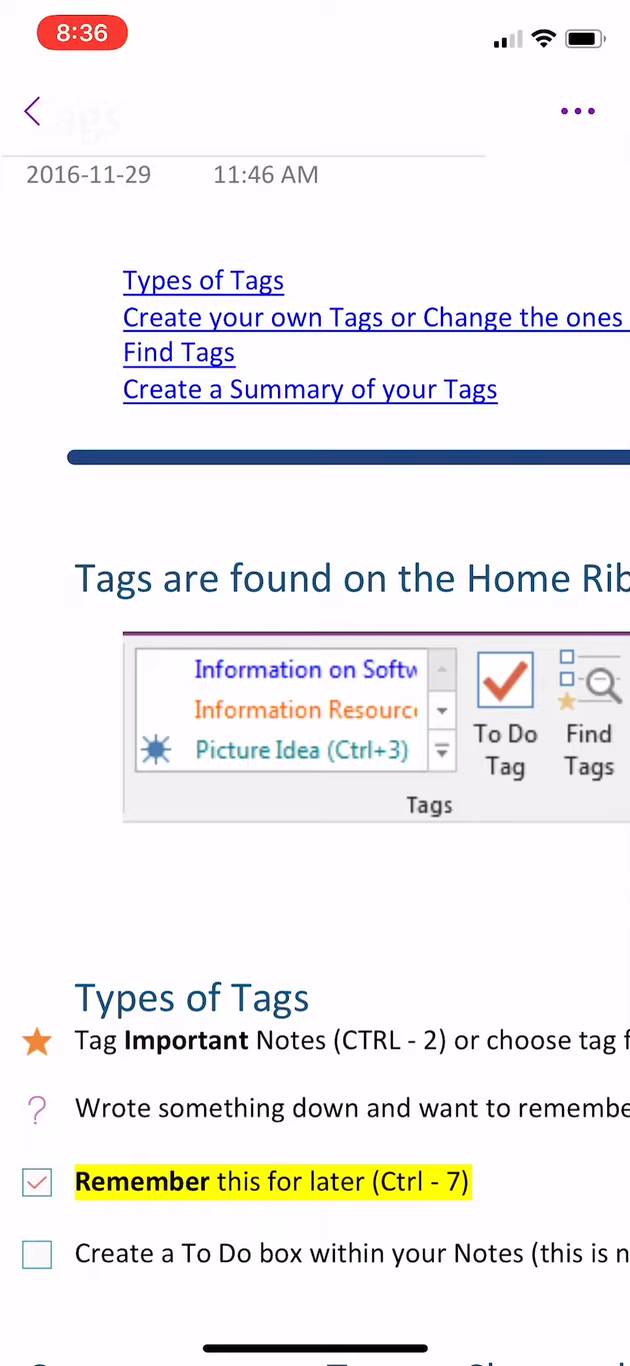
{"action": "scroll", "scroll_direction": "down", "scroll_amount": 3}
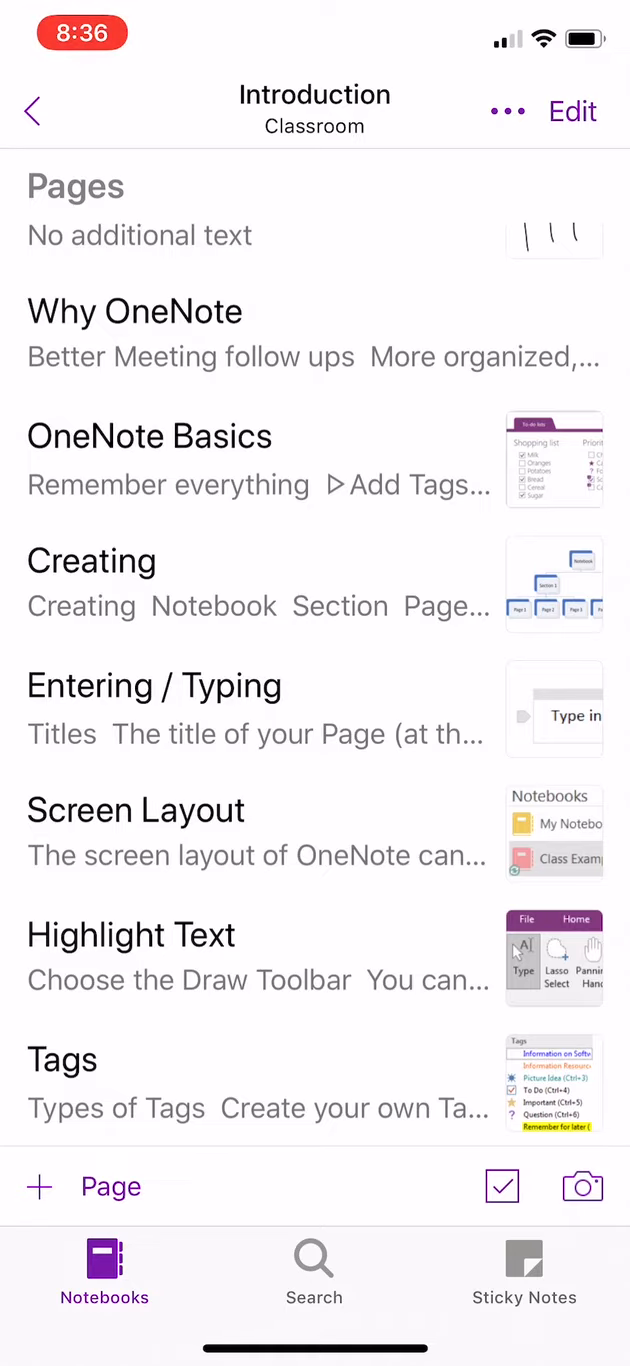
{"action": "left_click", "coordinate": [32, 111]}
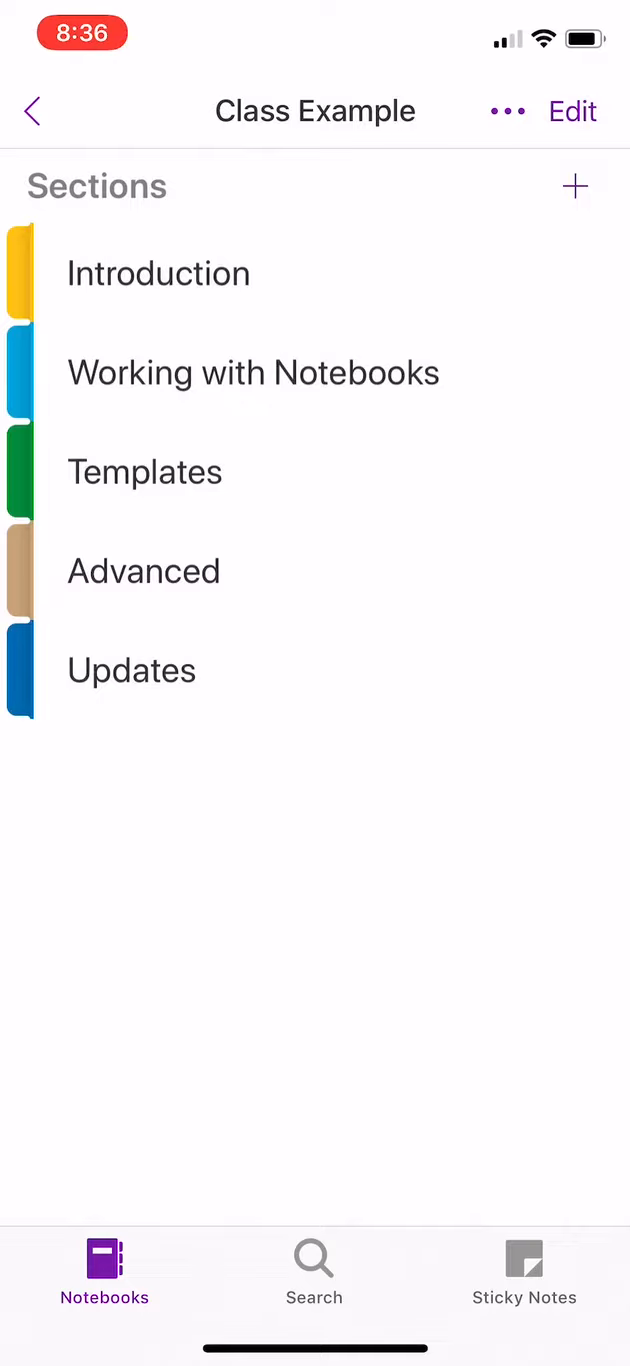
{"action": "left_click", "coordinate": [31, 110]}
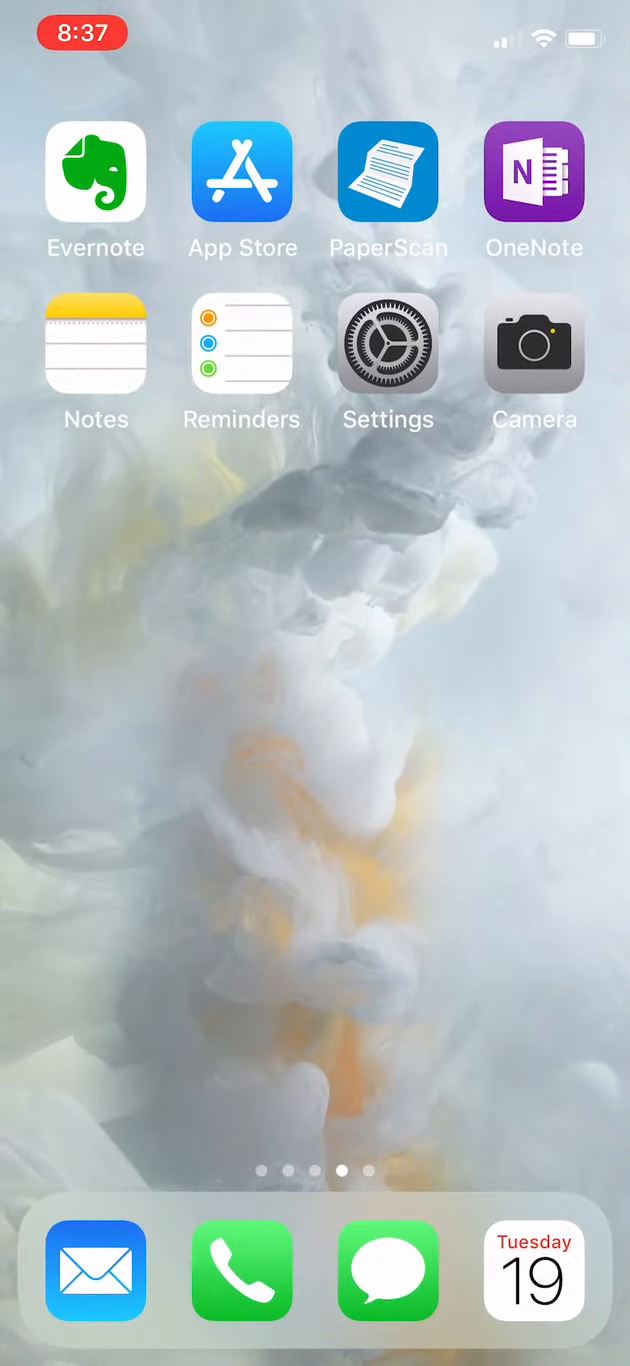
Launch Evernote, browse the Sample notebook's notes, and read the Seminars list note.
{"action": "left_click", "coordinate": [95, 172]}
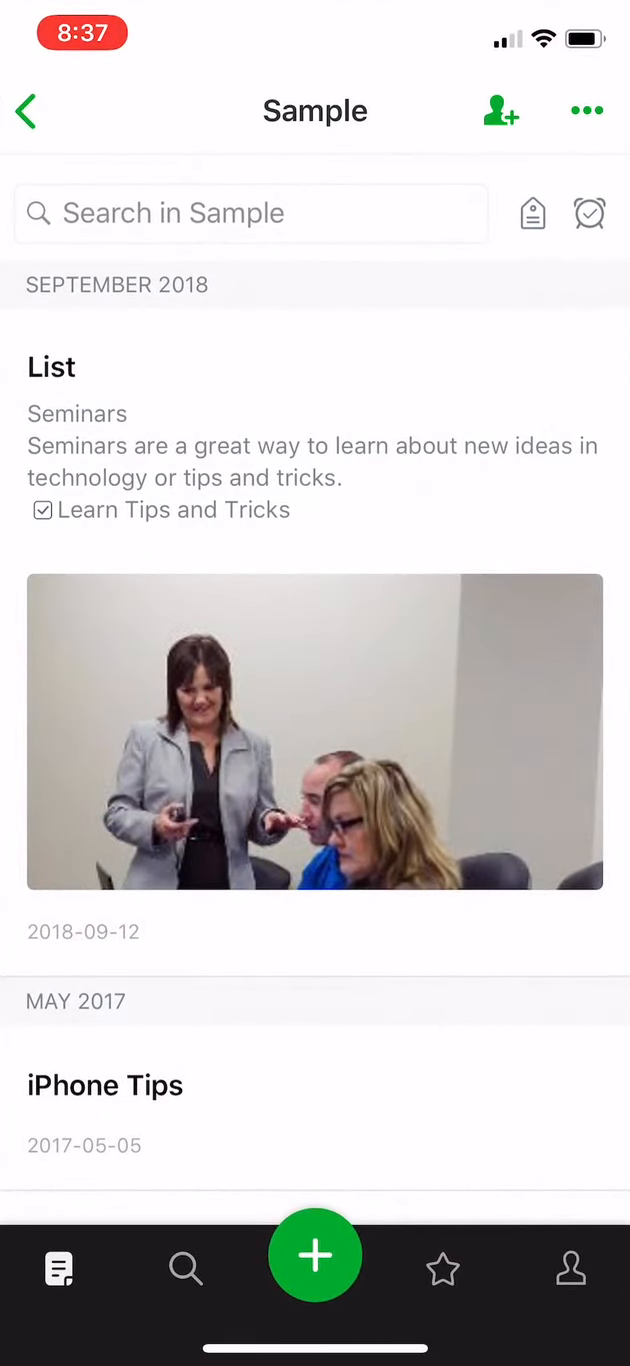
{"action": "scroll", "scroll_direction": "down", "scroll_amount": 3}
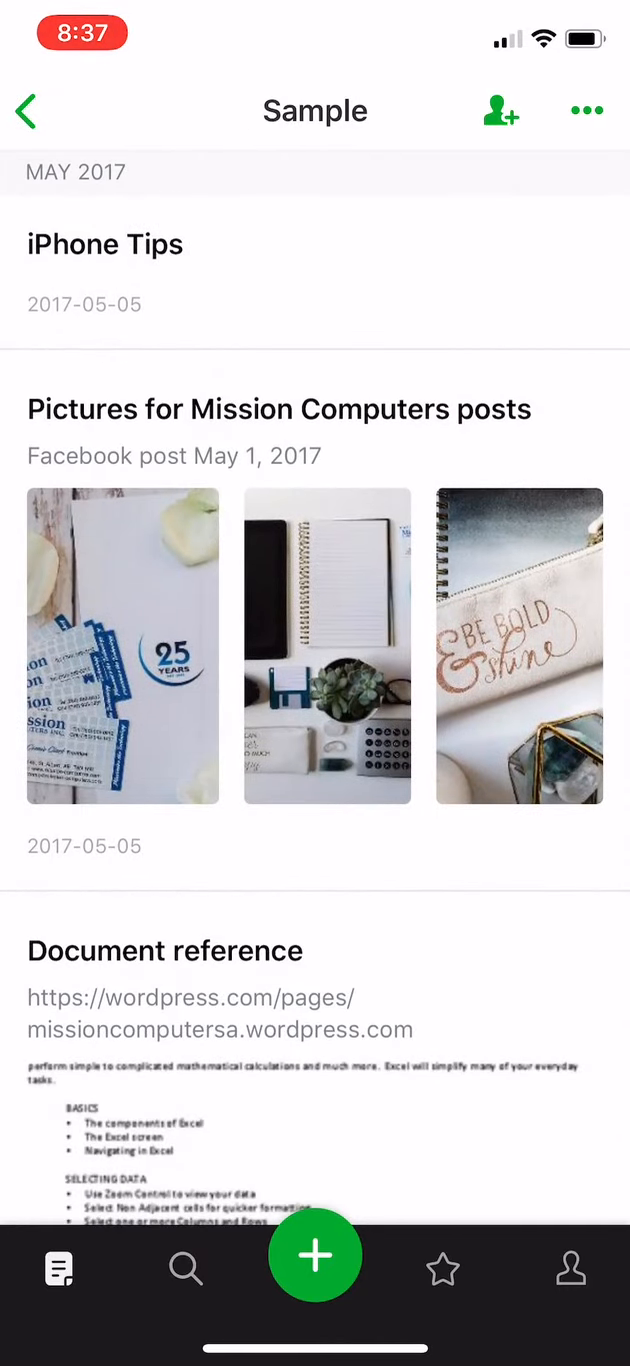
{"action": "scroll", "scroll_direction": "down", "scroll_amount": 3}
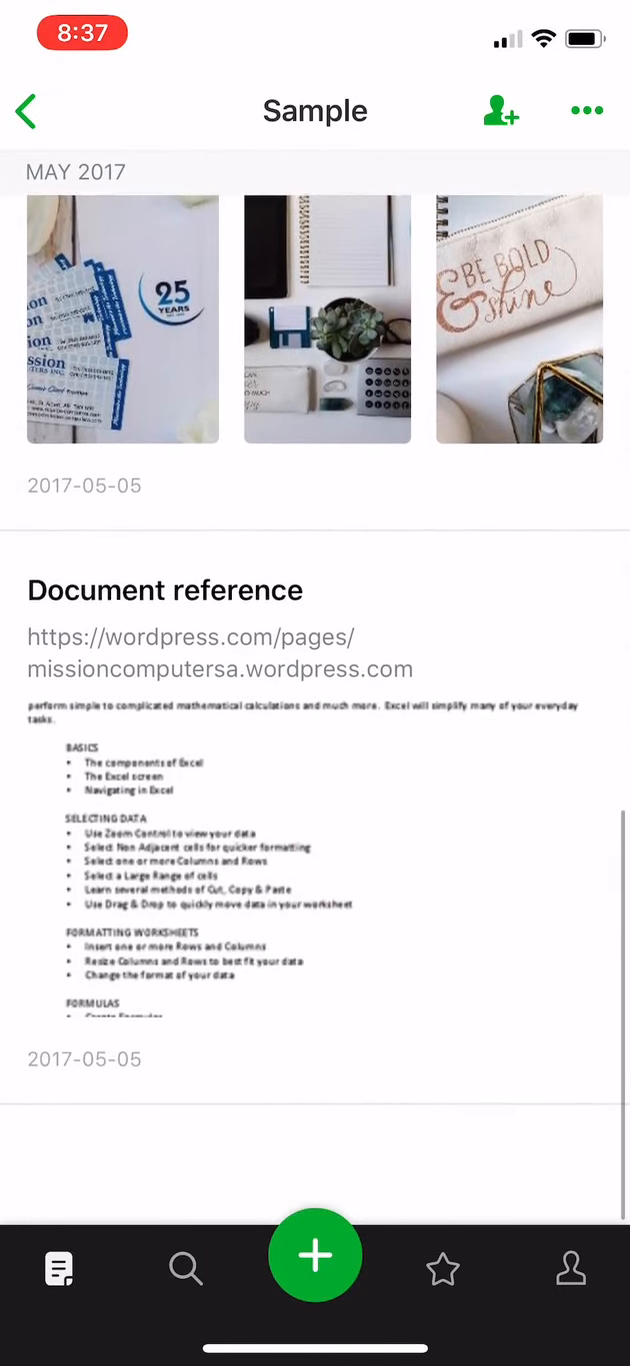
{"action": "left_click", "coordinate": [163, 591]}
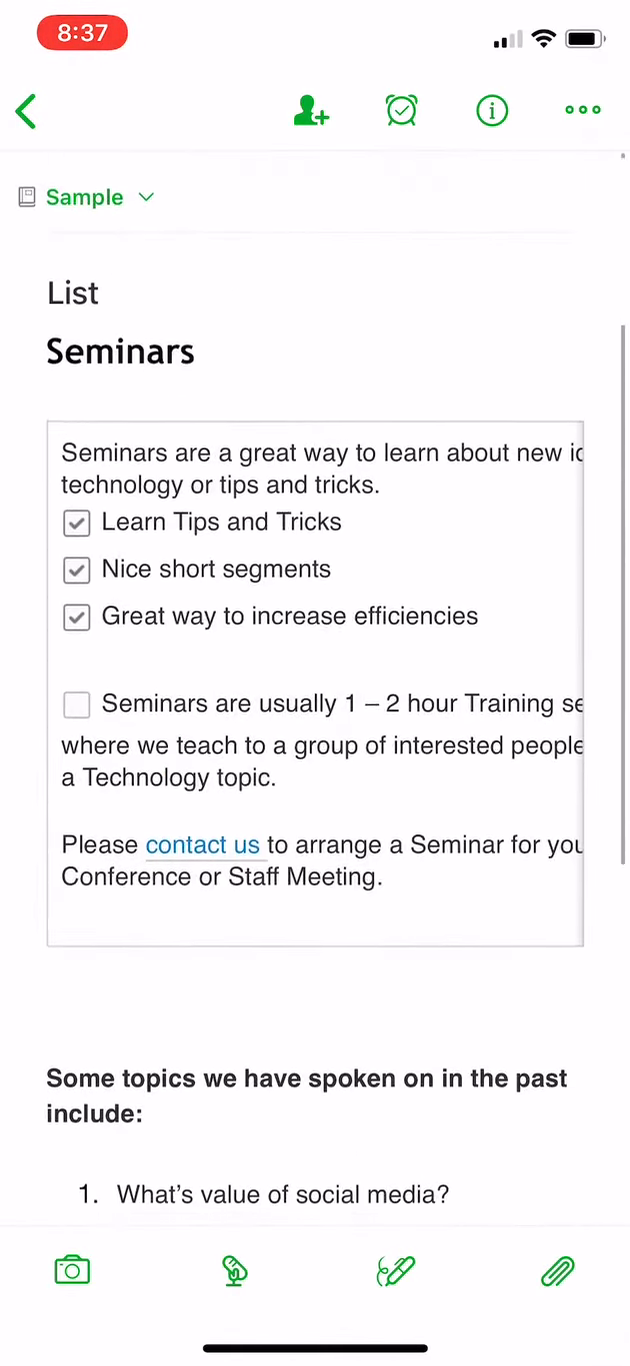
{"action": "scroll", "scroll_direction": "down", "scroll_amount": 3}
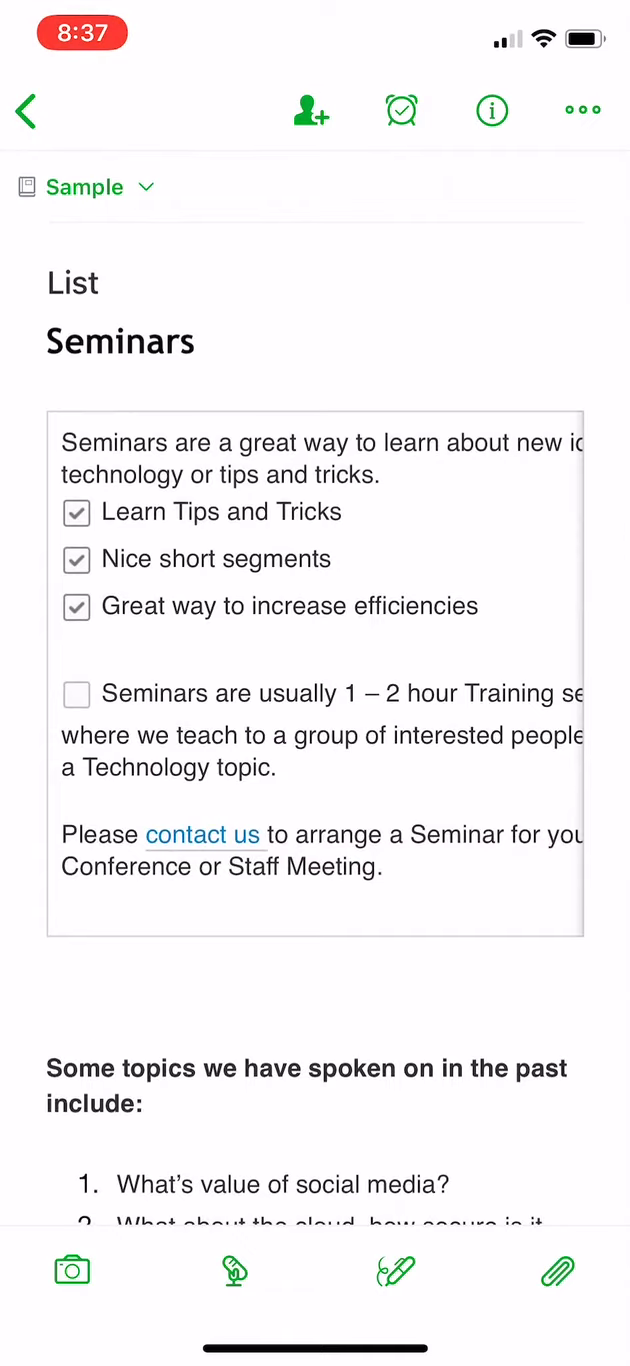
{"action": "left_click", "coordinate": [24, 111]}
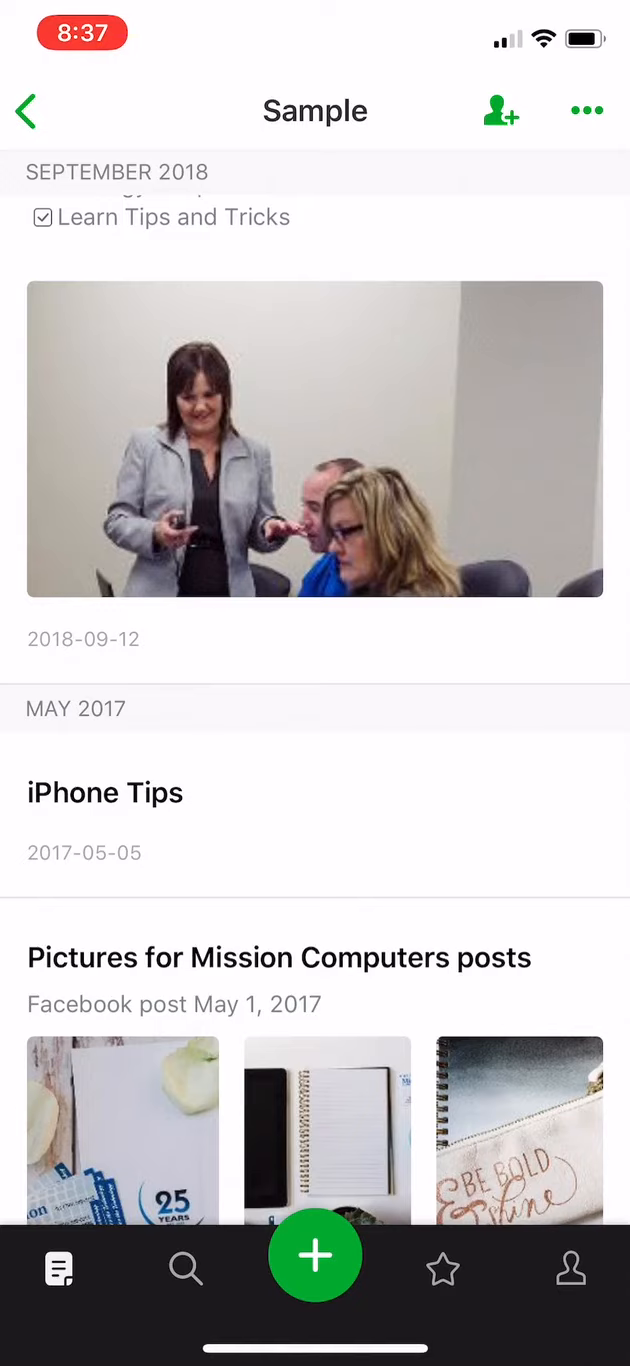
Back out to Notebooks, reopen the Sample notebook, and return to the notebook list.
{"action": "left_click", "coordinate": [27, 109]}
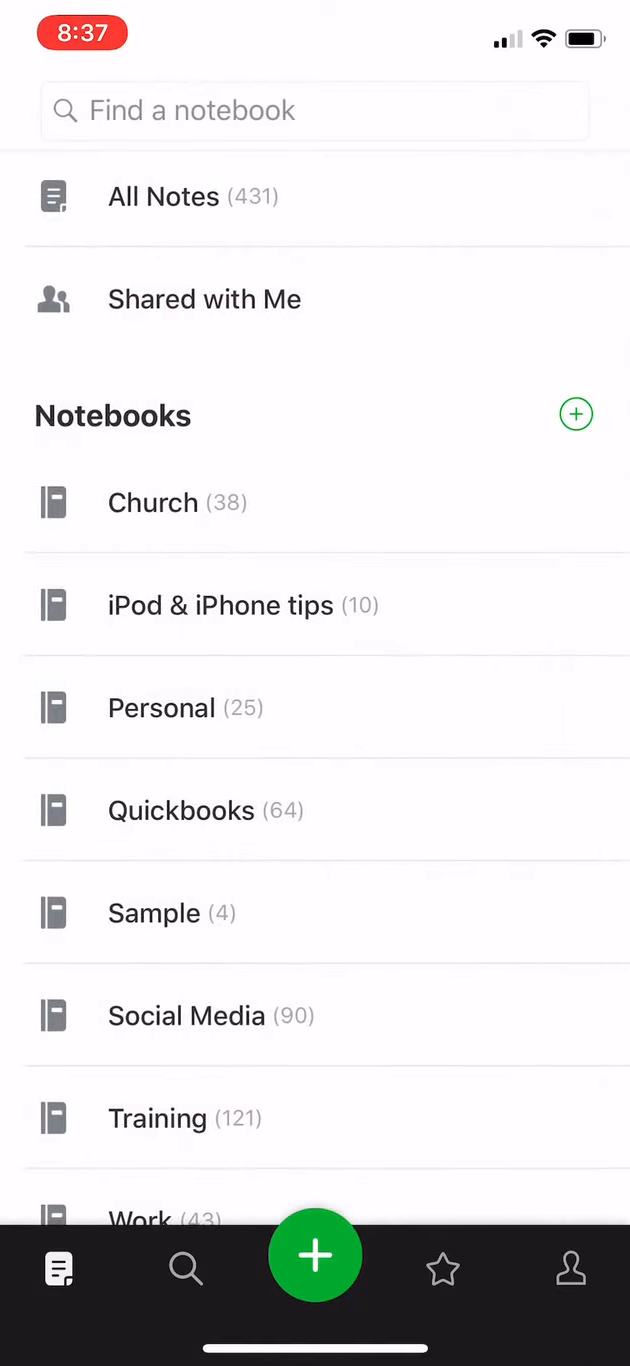
{"action": "scroll", "scroll_direction": "down", "scroll_amount": 3}
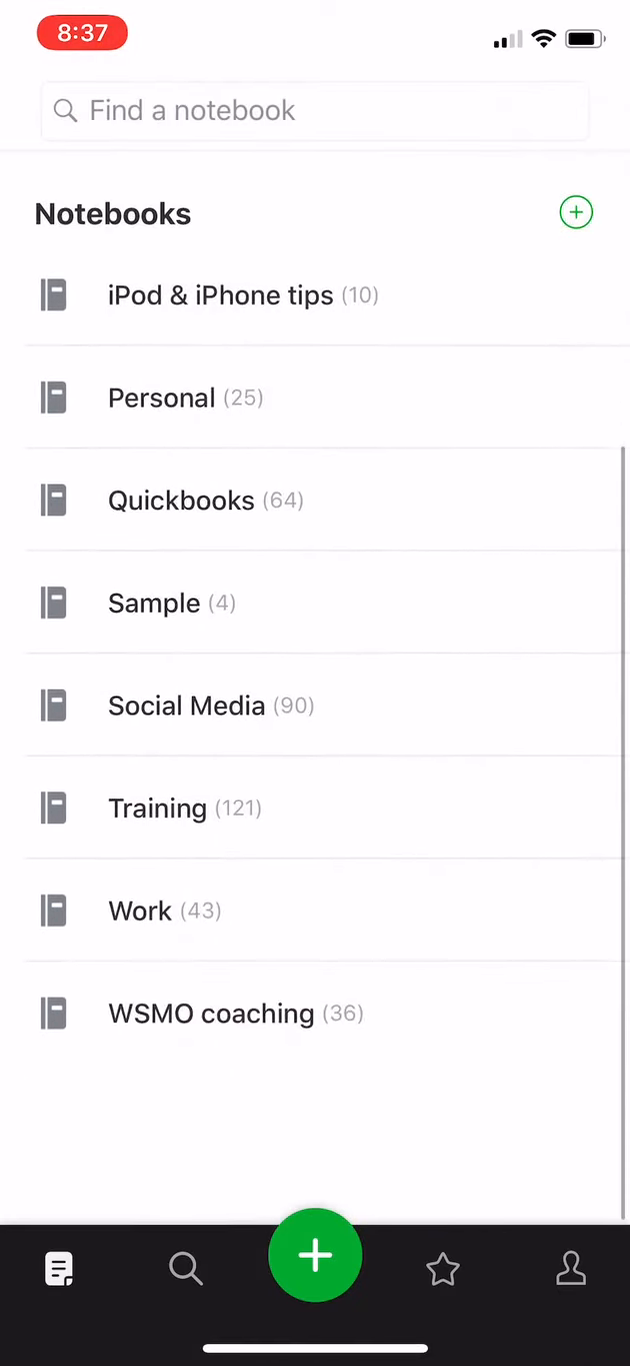
{"action": "scroll", "scroll_direction": "down", "scroll_amount": 3}
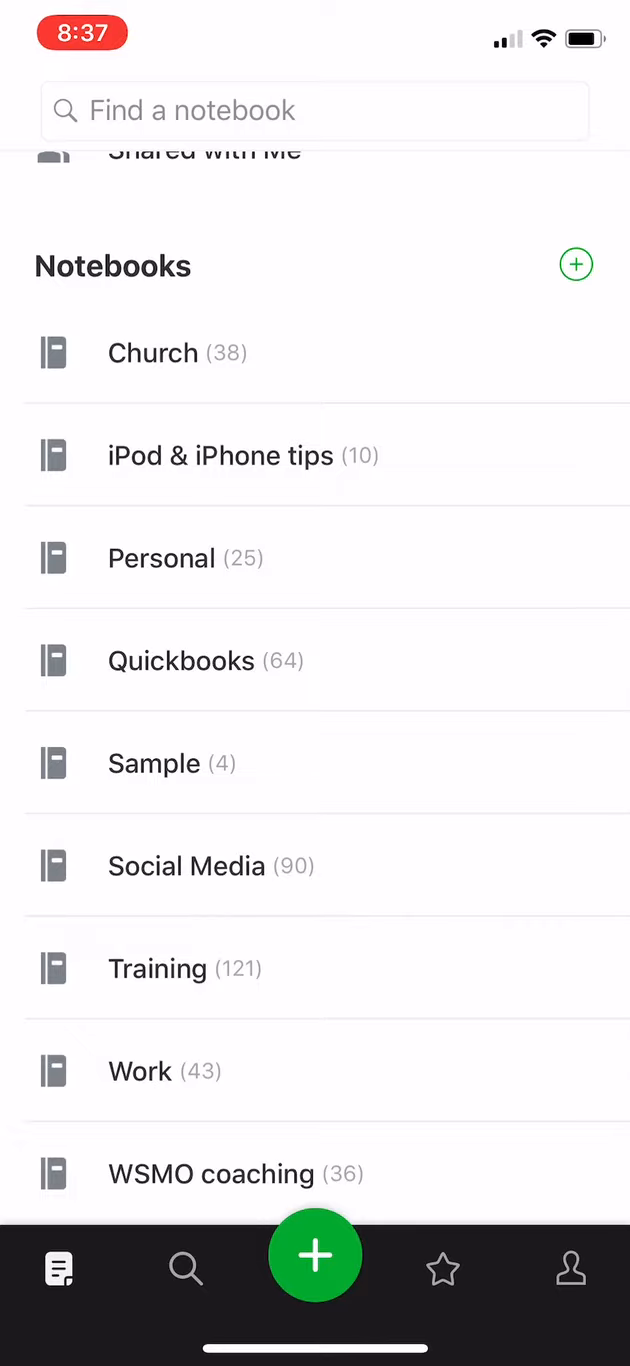
{"action": "left_click", "coordinate": [153, 763]}
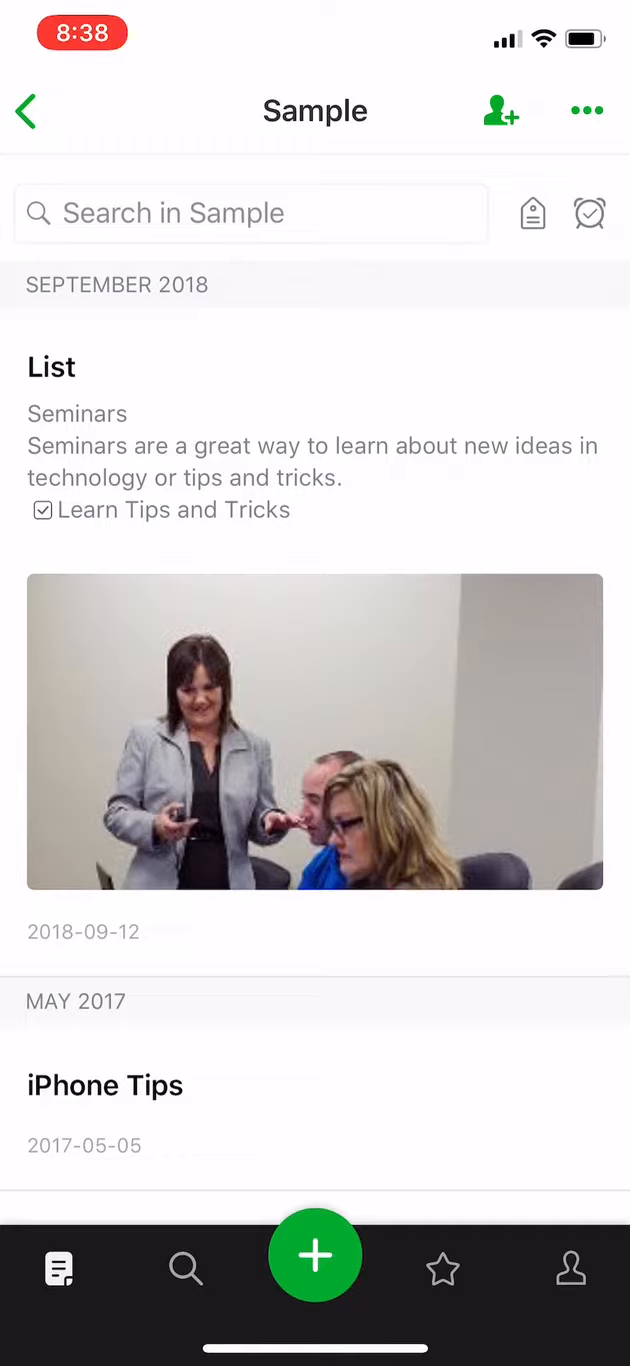
{"action": "left_click", "coordinate": [22, 110]}
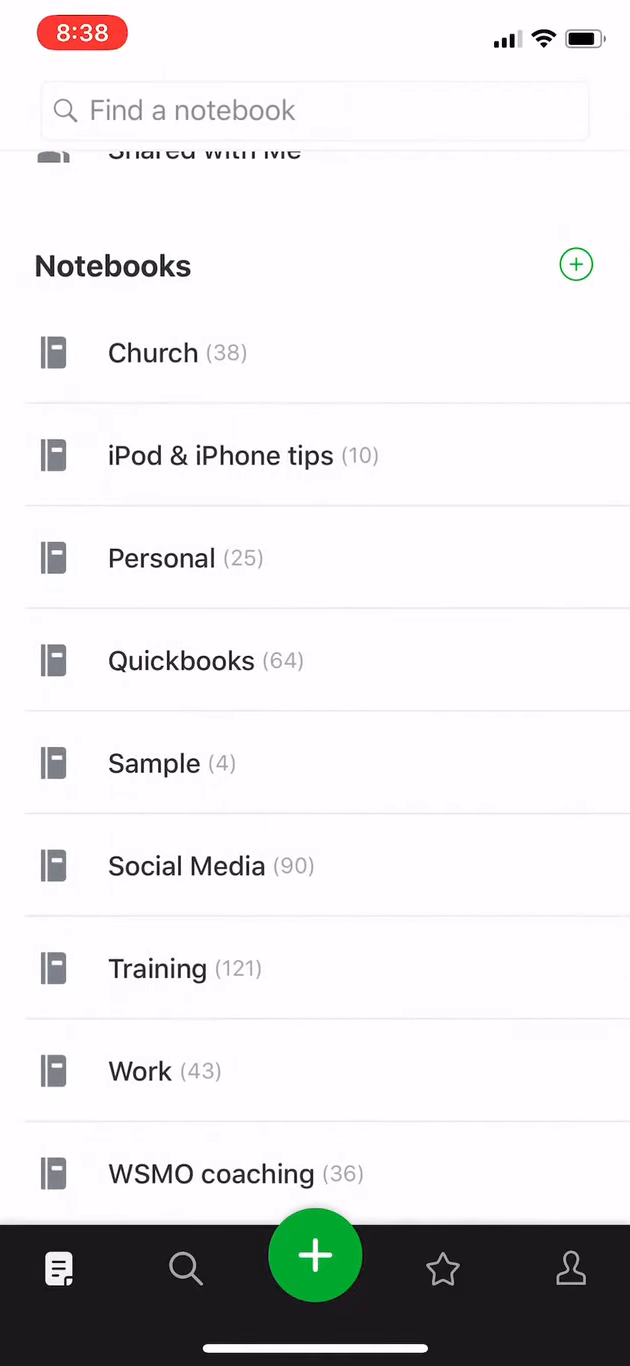